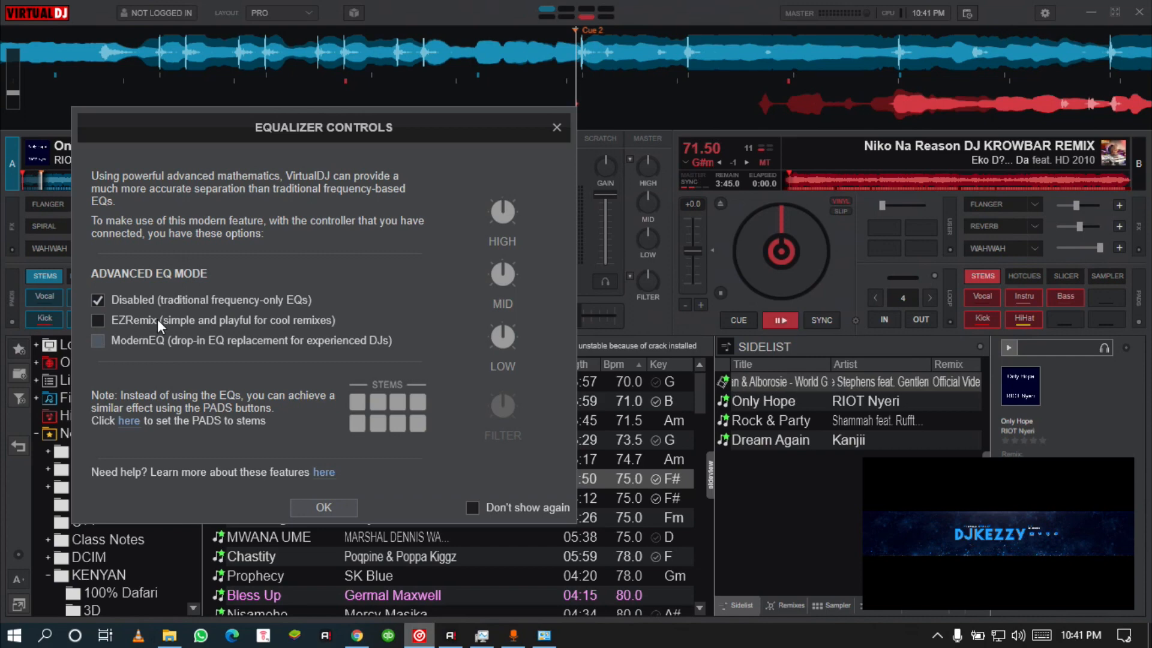
Set the Advanced EQ Mode to EZRemix so the knobs control vocal, instrument and beat.
left_click(99, 321)
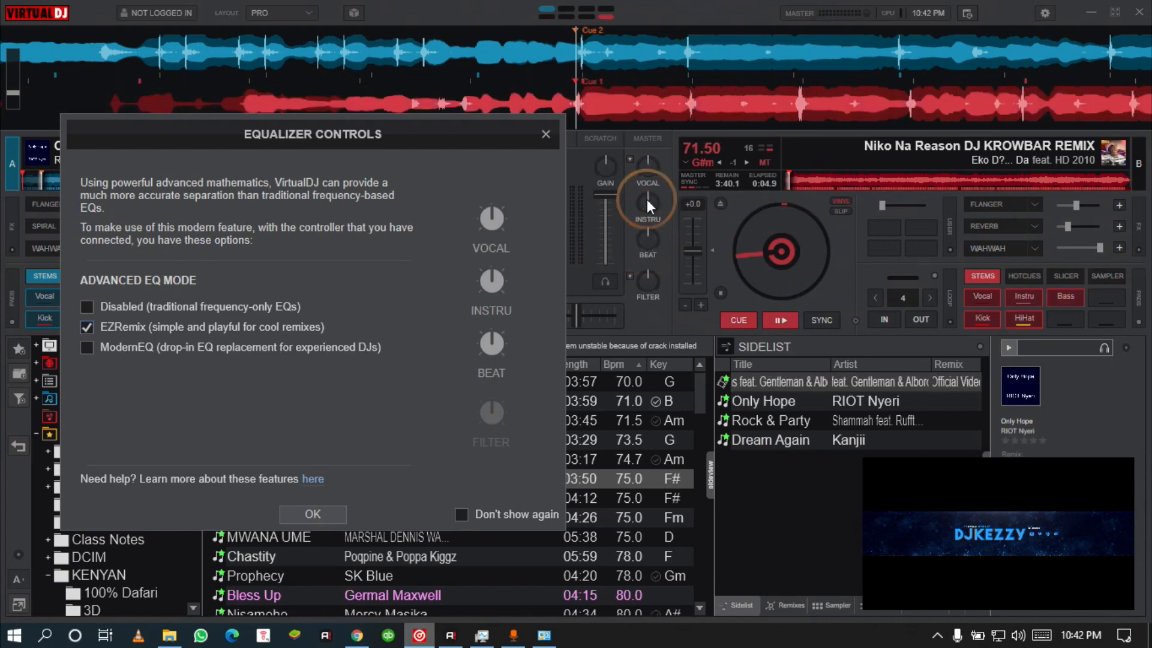
mouse_move(288, 354)
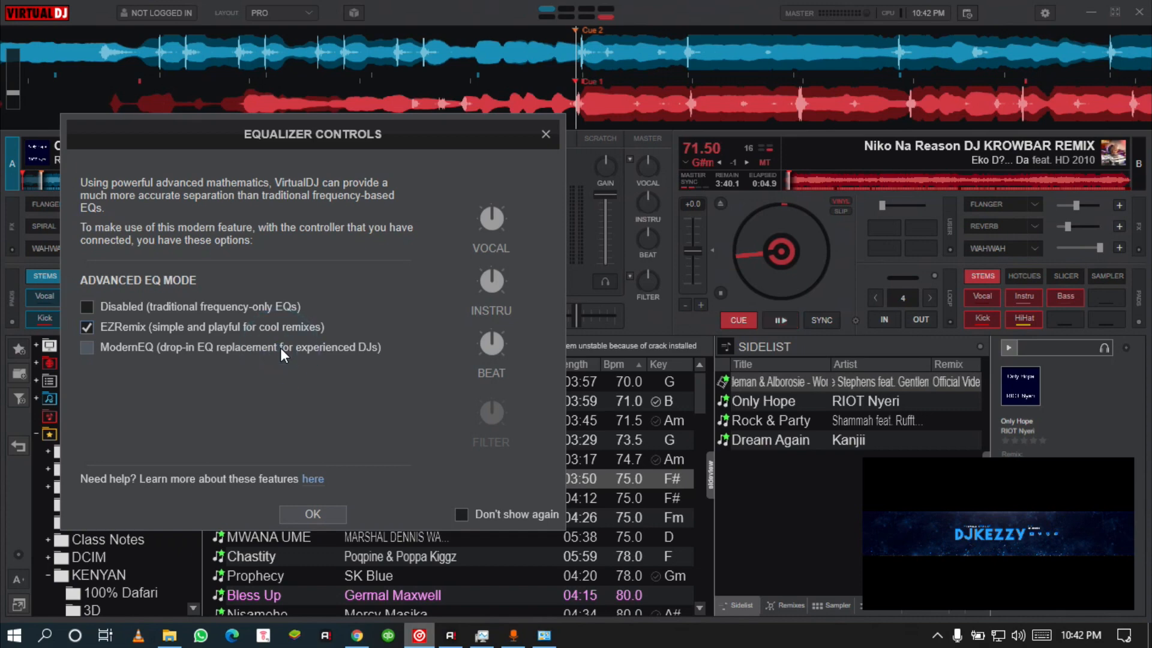
Set the EQ mode to ModernEQ and play deck B to try the hihat, mel-vox and kick knobs.
left_click(86, 347)
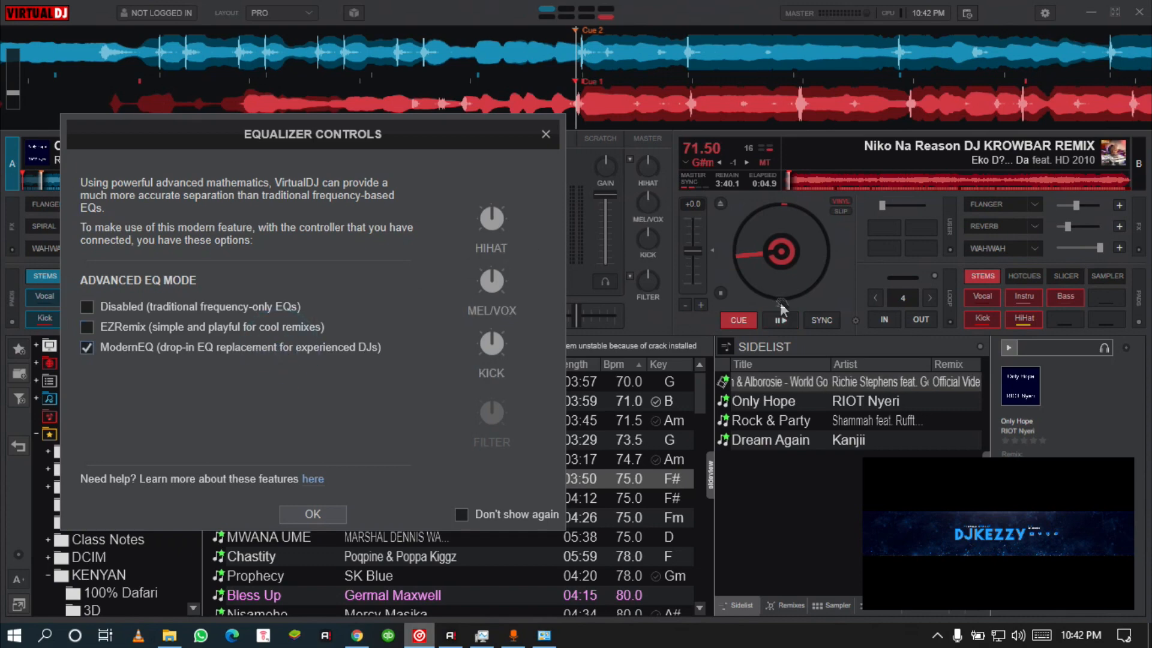
left_click(781, 319)
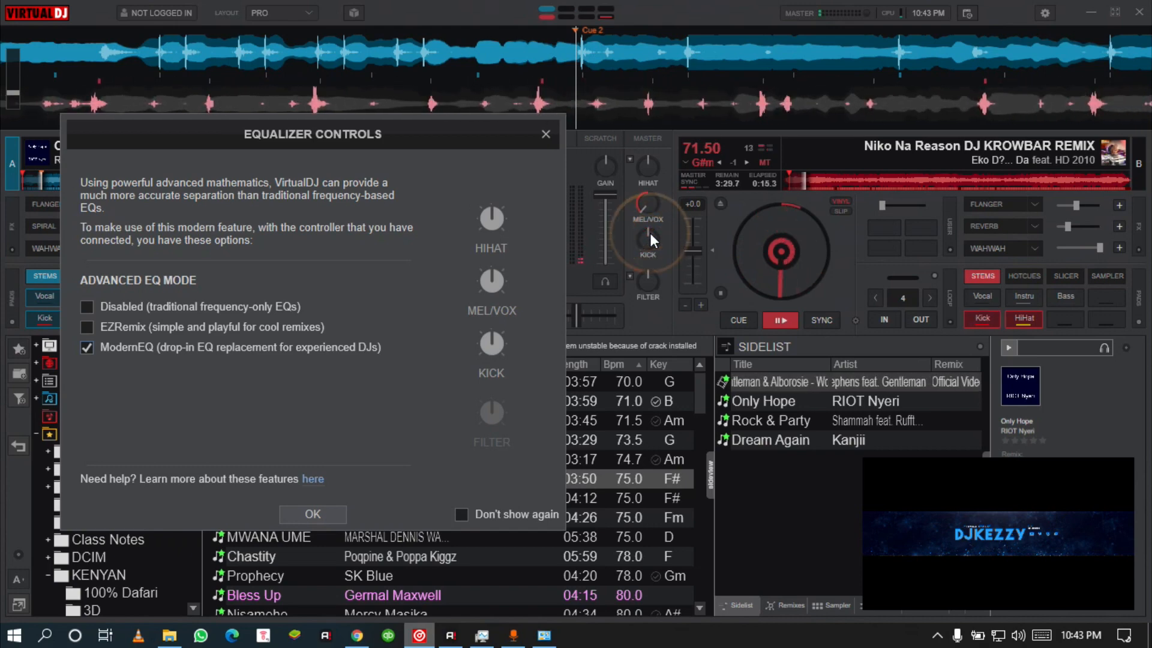
mouse_move(649, 213)
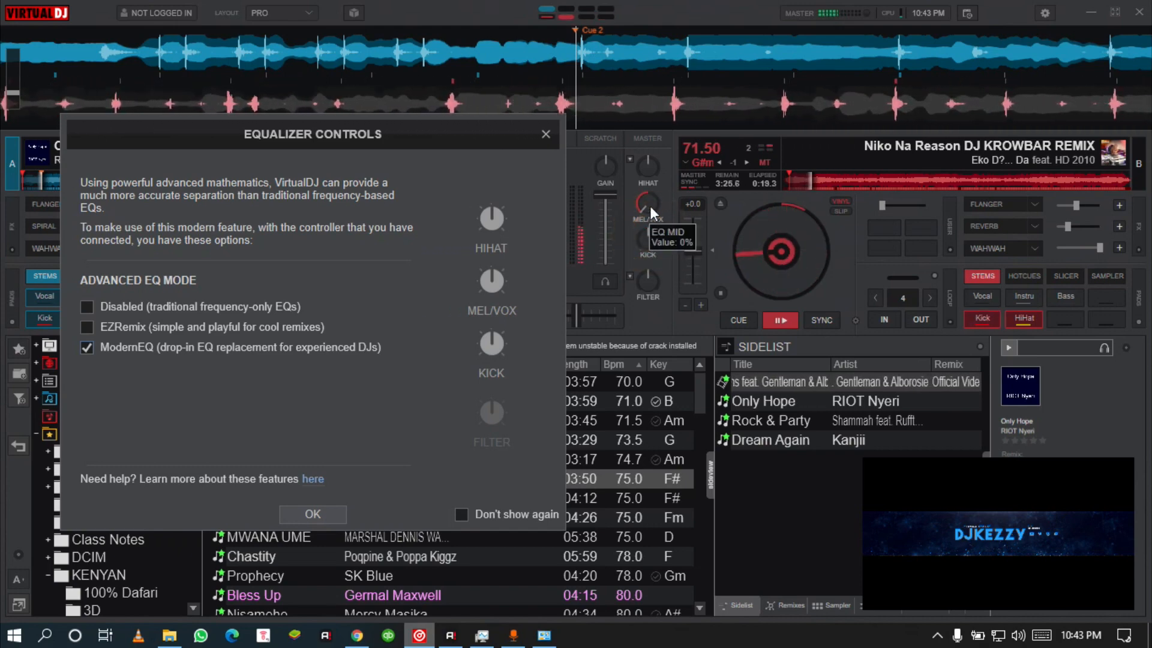
left_click(739, 319)
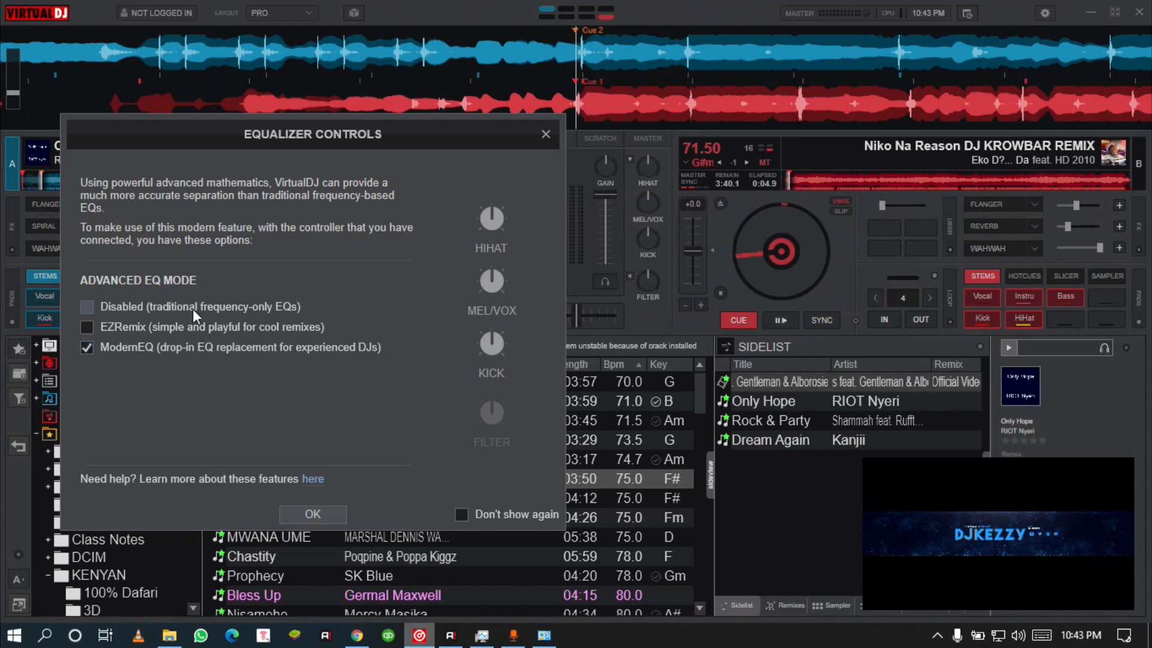
Choose Disabled (traditional frequency-only EQs) and confirm with OK.
left_click(86, 307)
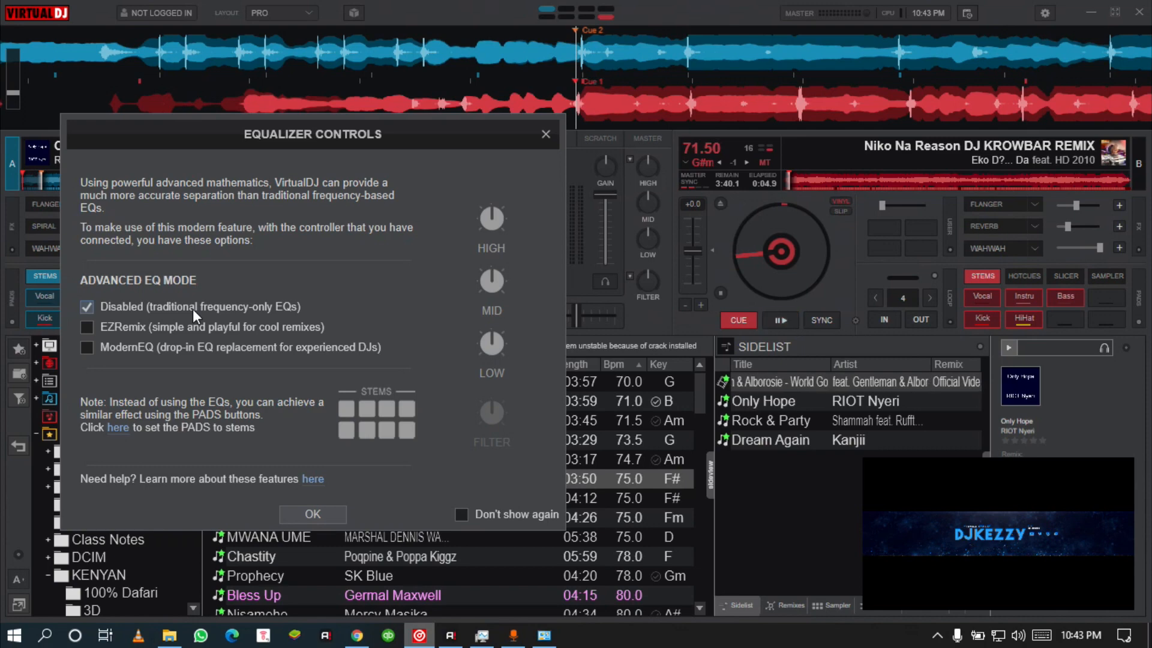
left_click(312, 513)
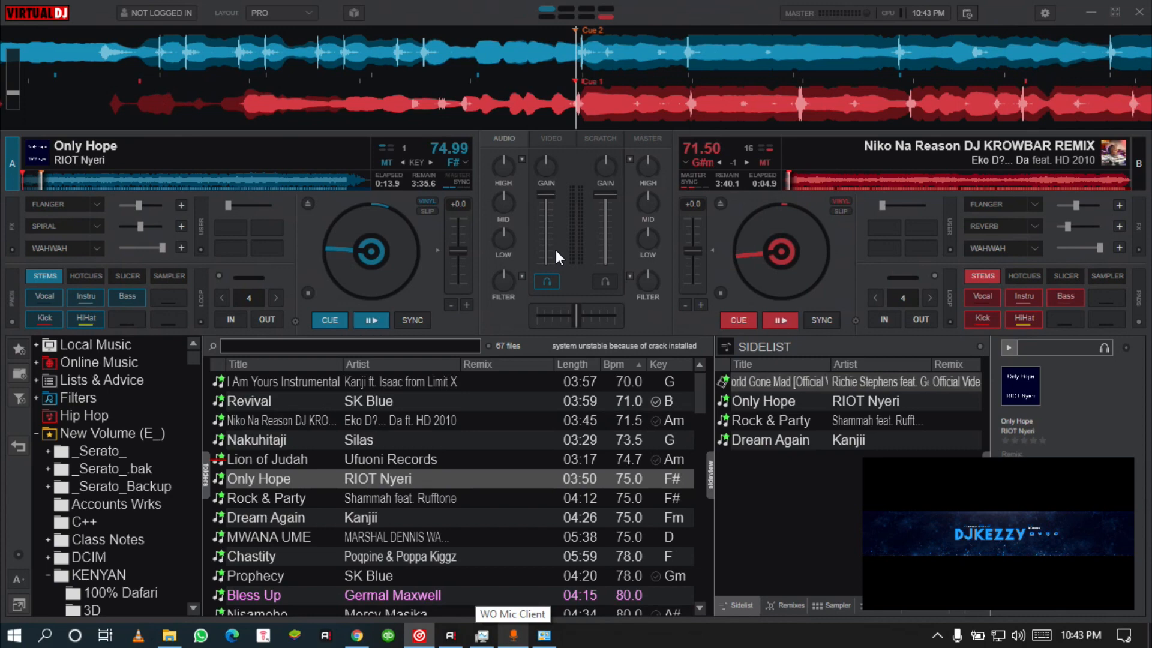
mouse_move(836, 264)
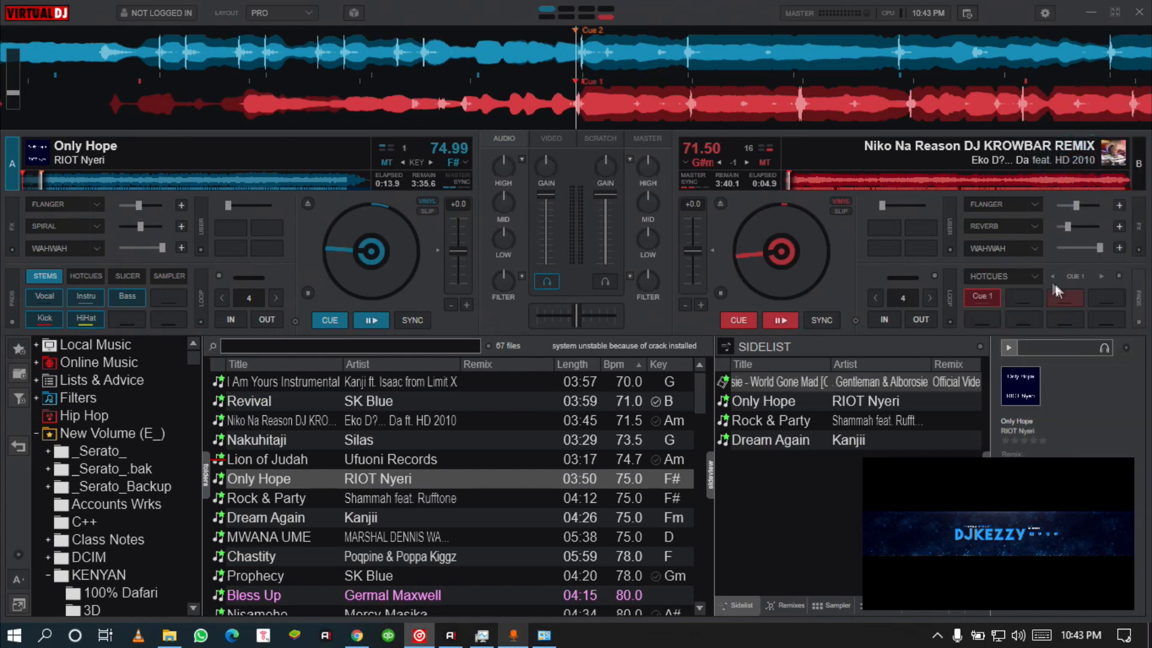
mouse_move(1033, 345)
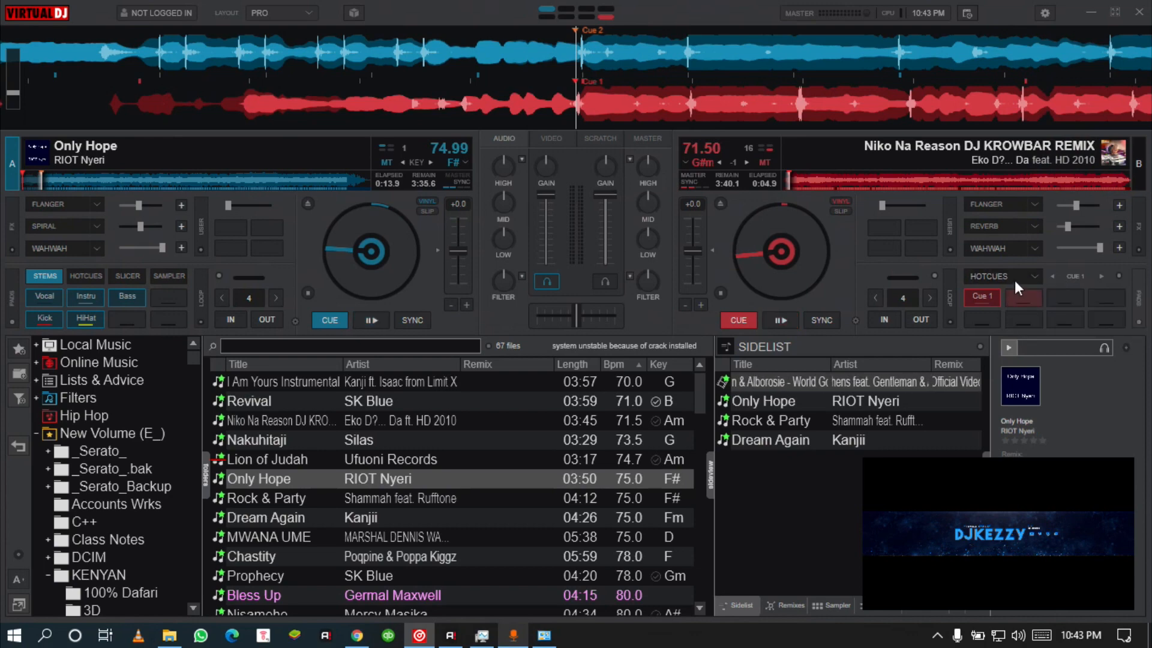
Choose the STEMS page for deck B's pads, keeping vocal, instrument, bass, kick and hi-hat controls.
left_click(1002, 276)
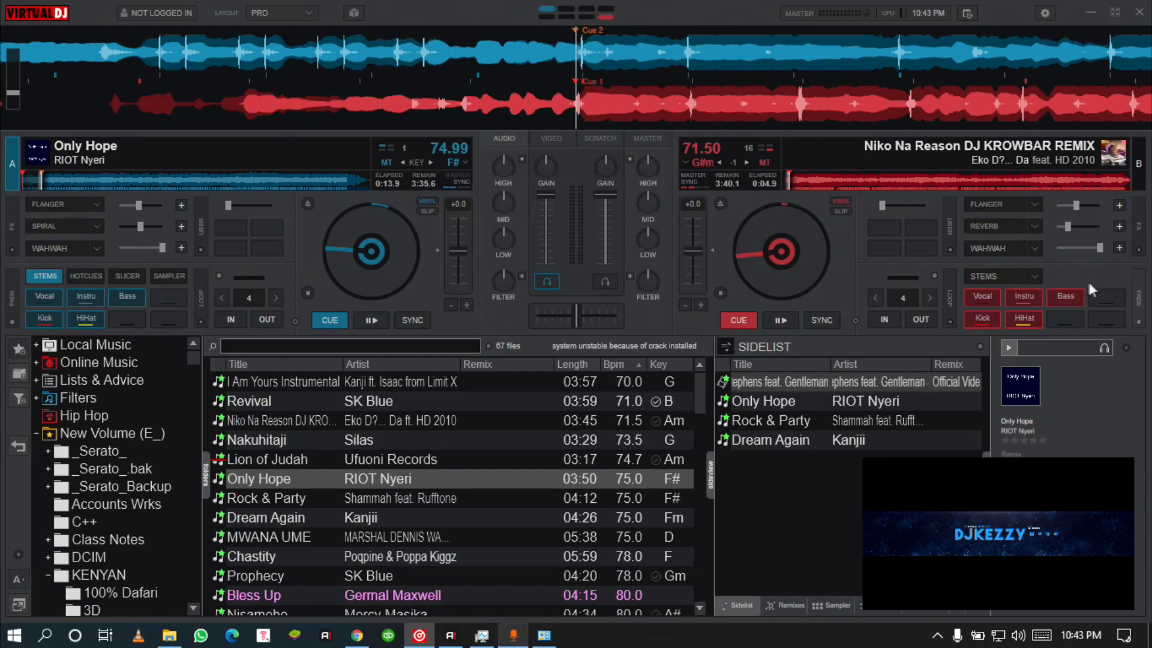
mouse_move(1138, 324)
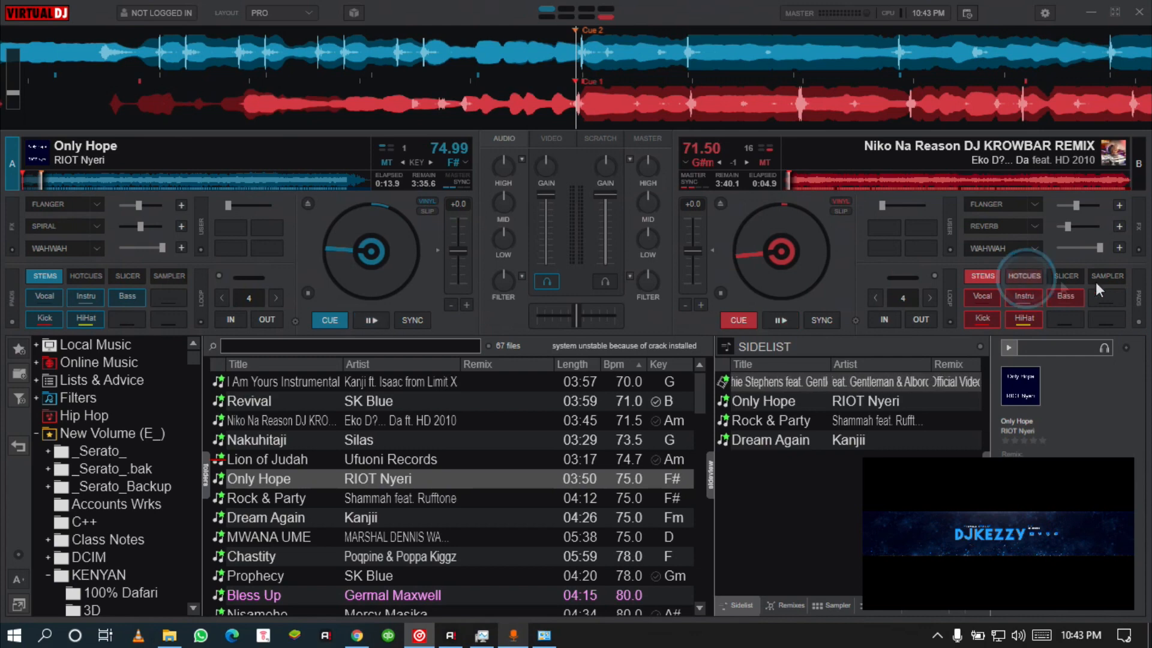
left_click(1024, 276)
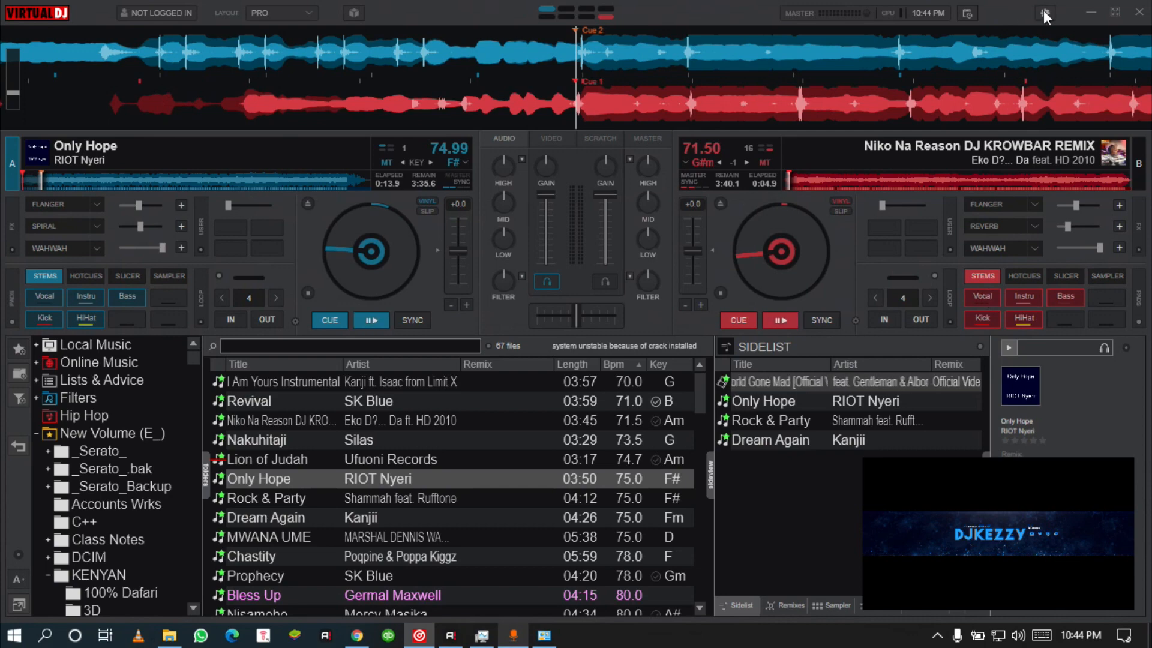
mouse_move(1042, 14)
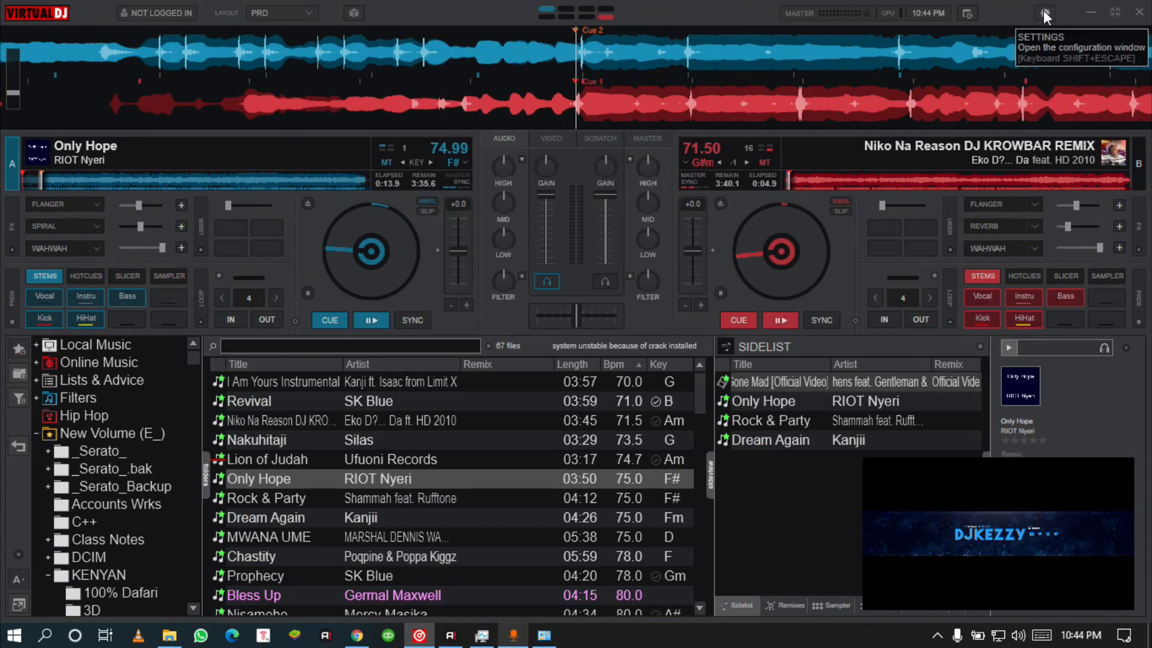
In Settings > Mapping, select key A's pad 1 entry and start learning a new key.
left_click(1045, 12)
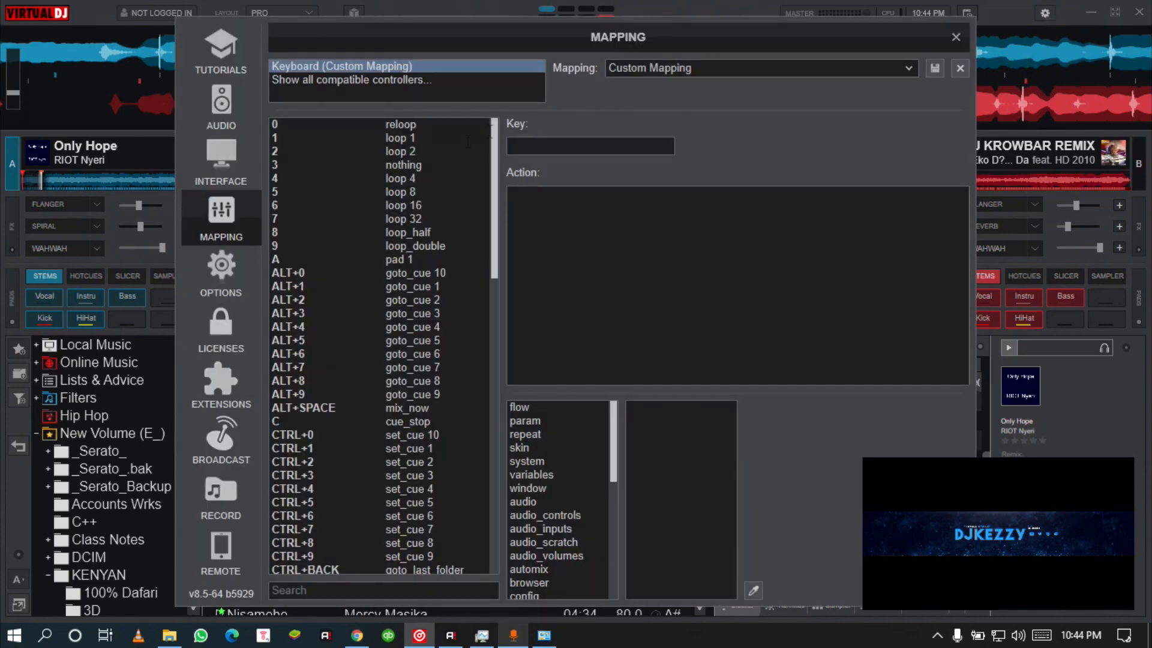
left_click(591, 145)
type("A")
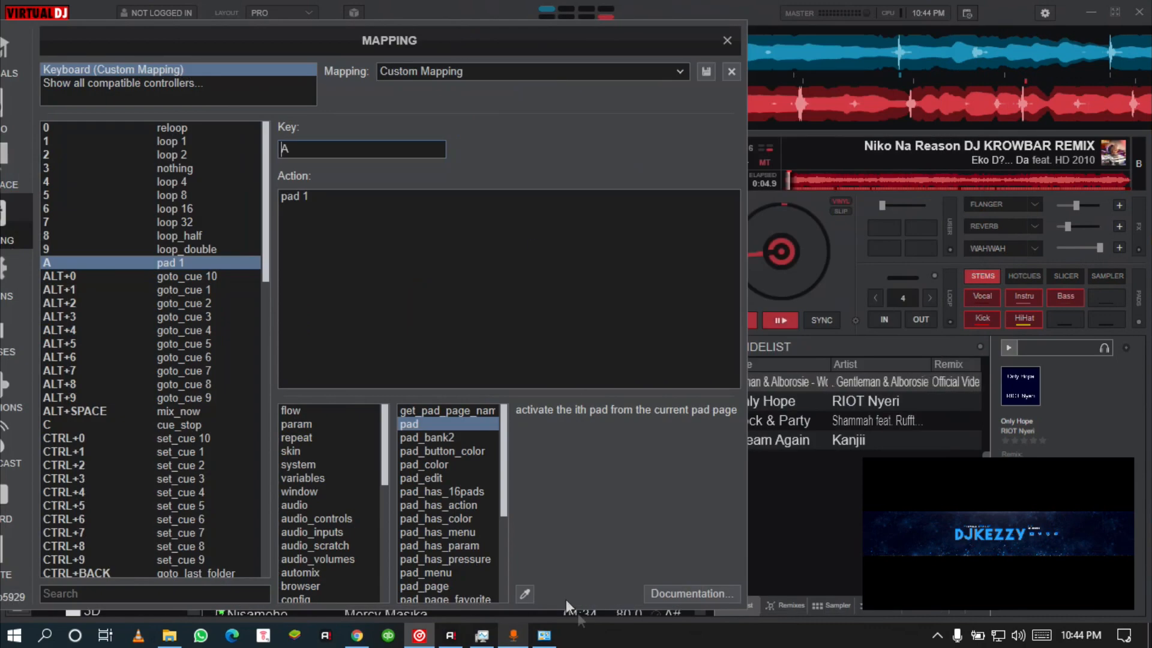
left_click(727, 39)
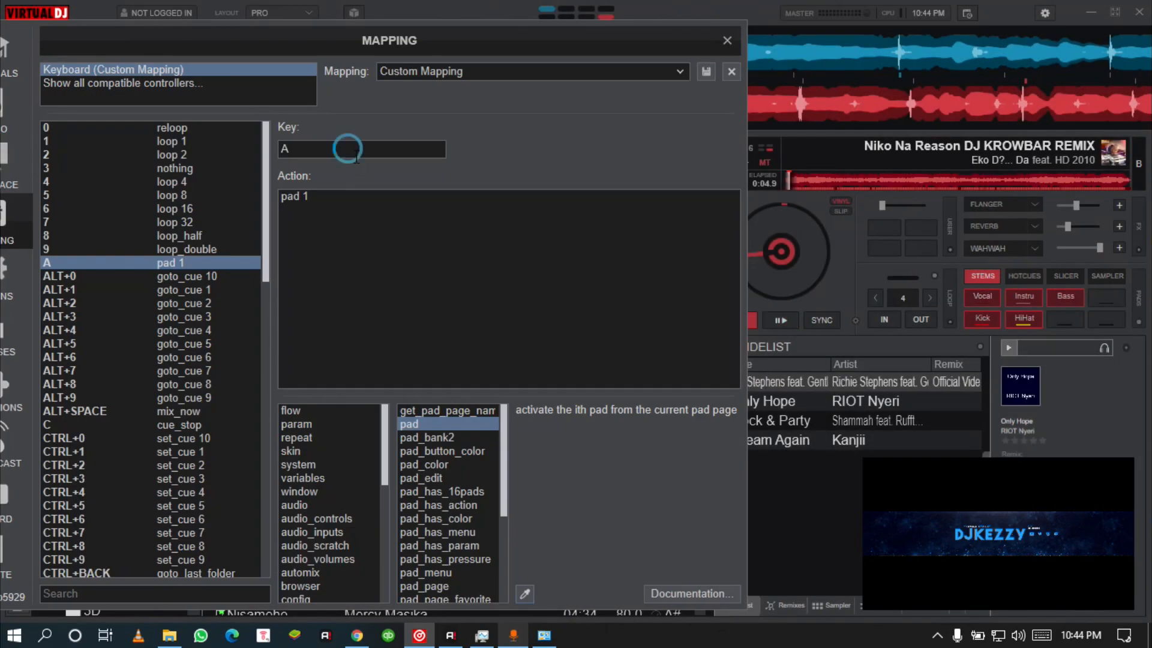
left_click(705, 72)
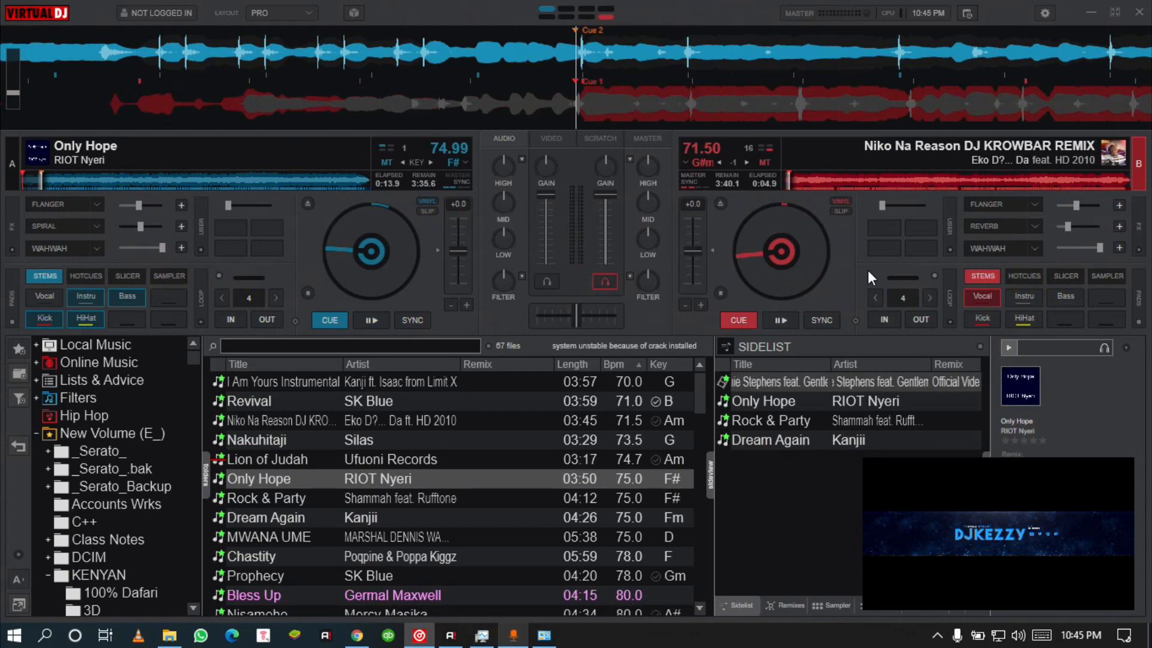
Play the Niko Na Reason DJ KROWBAR REMIX on deck B to test the stem pads.
left_click(1024, 296)
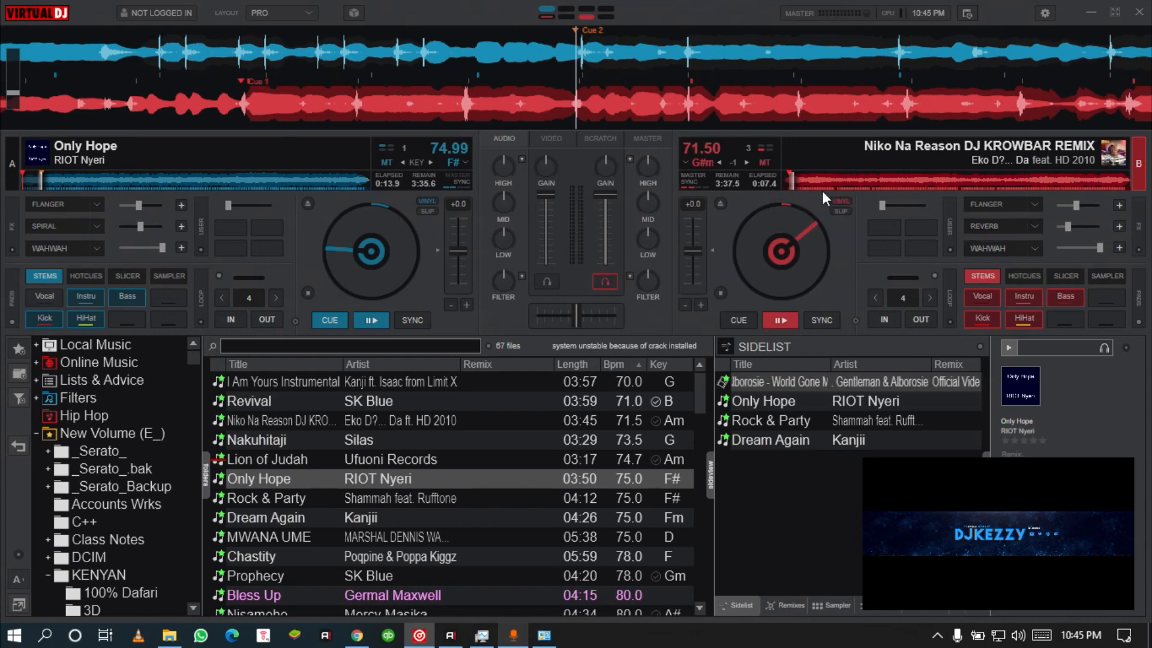
mouse_move(843, 239)
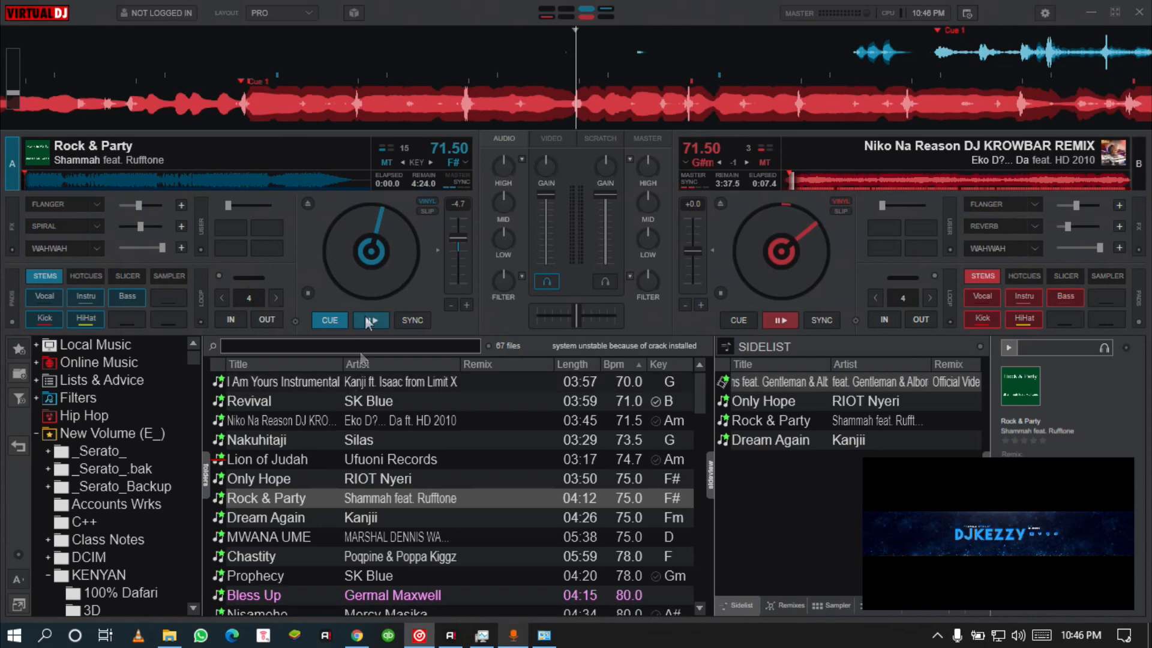
Play Rock & Party on deck A, cue it back to start, then play and stop deck B.
left_click(371, 319)
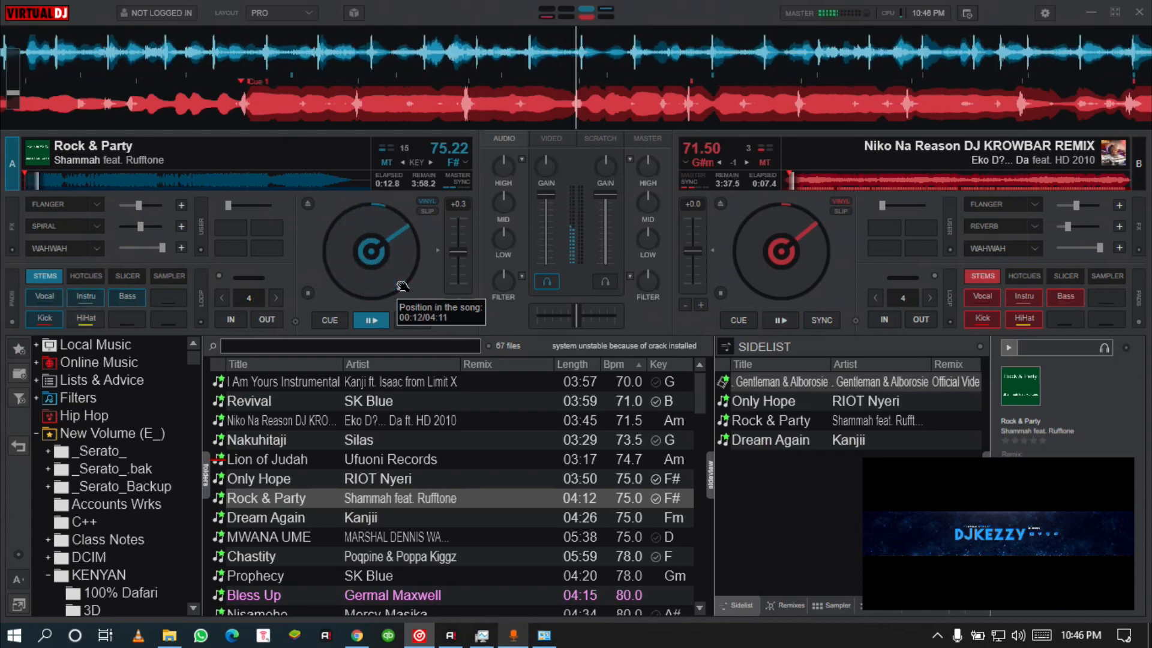
left_click(329, 320)
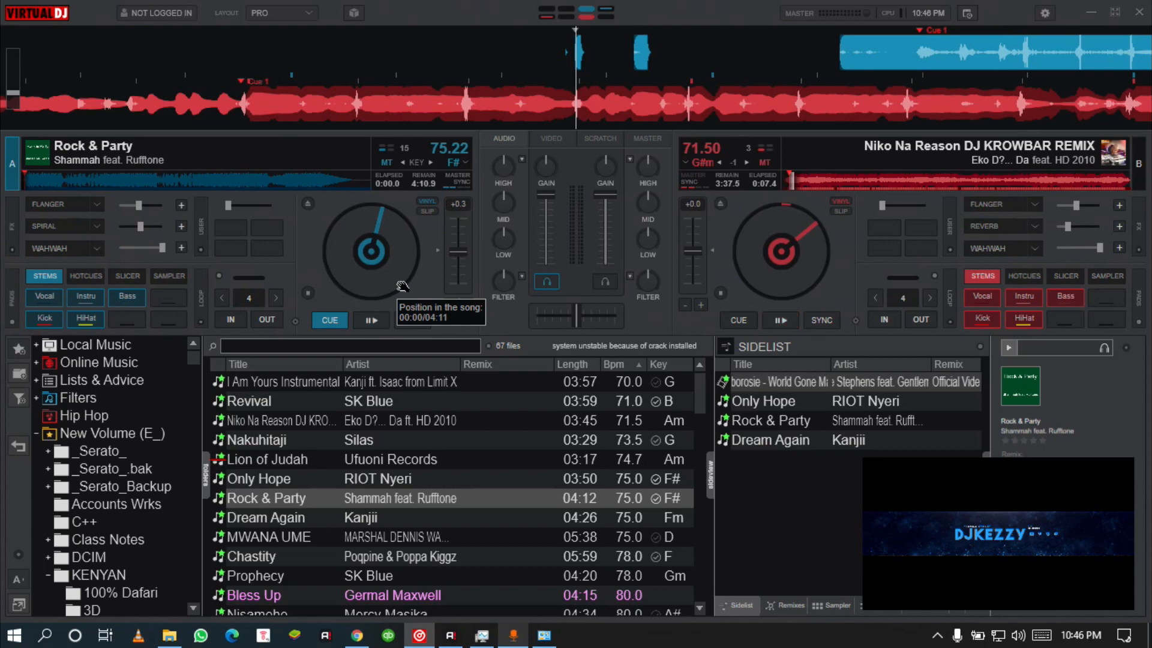
left_click(780, 319)
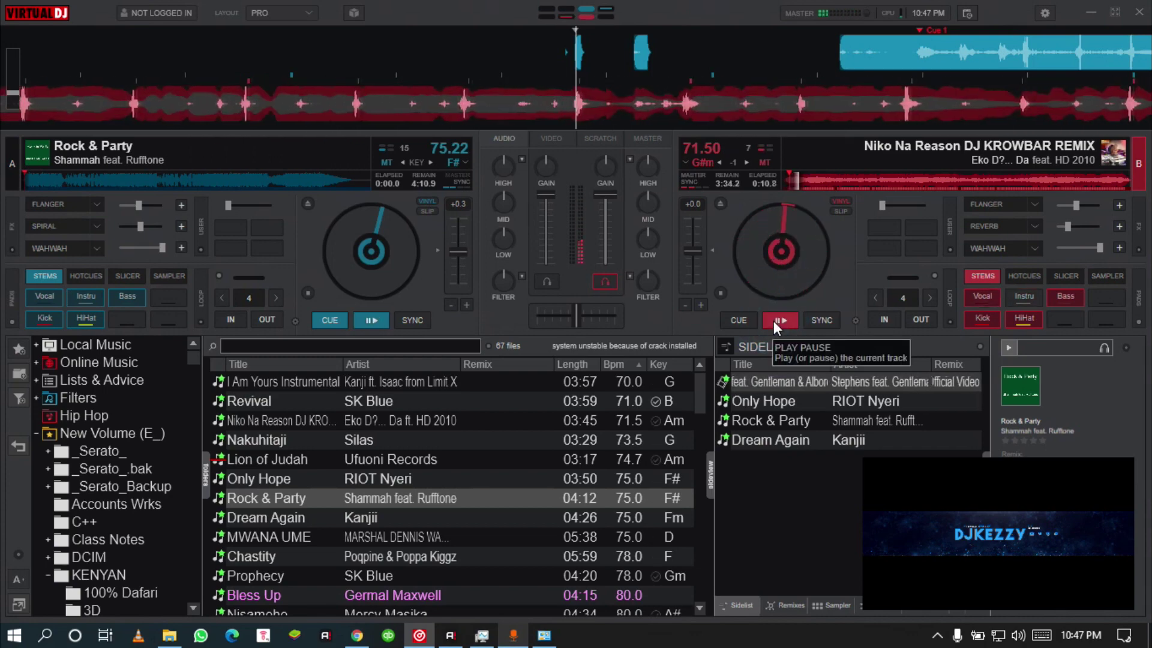
left_click(780, 320)
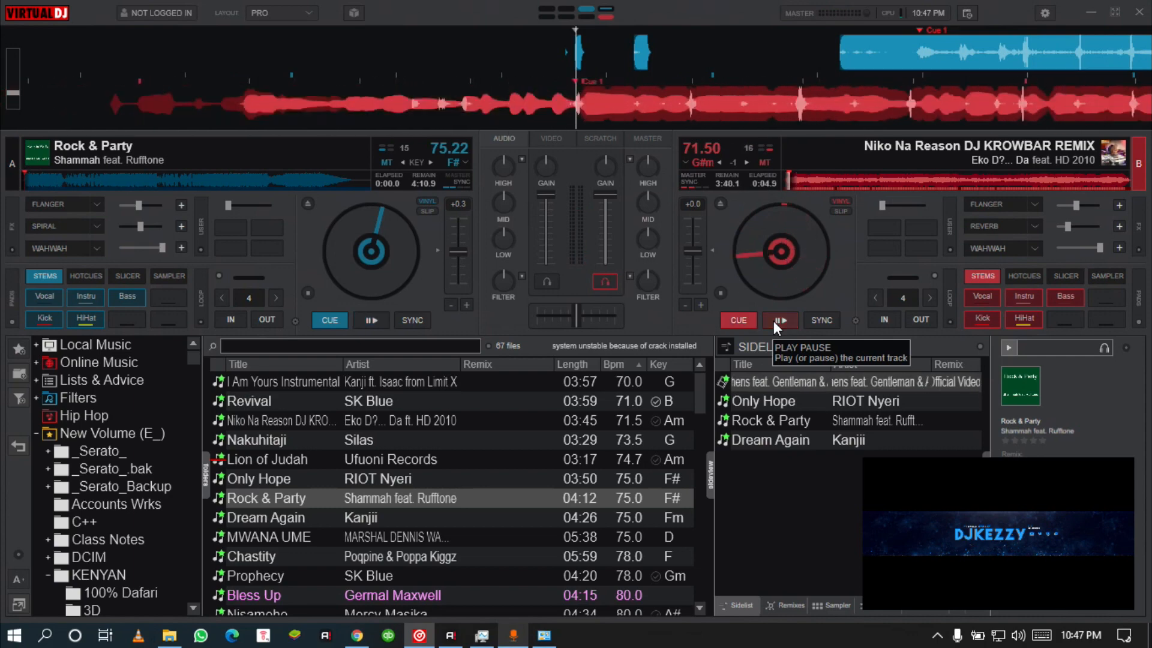